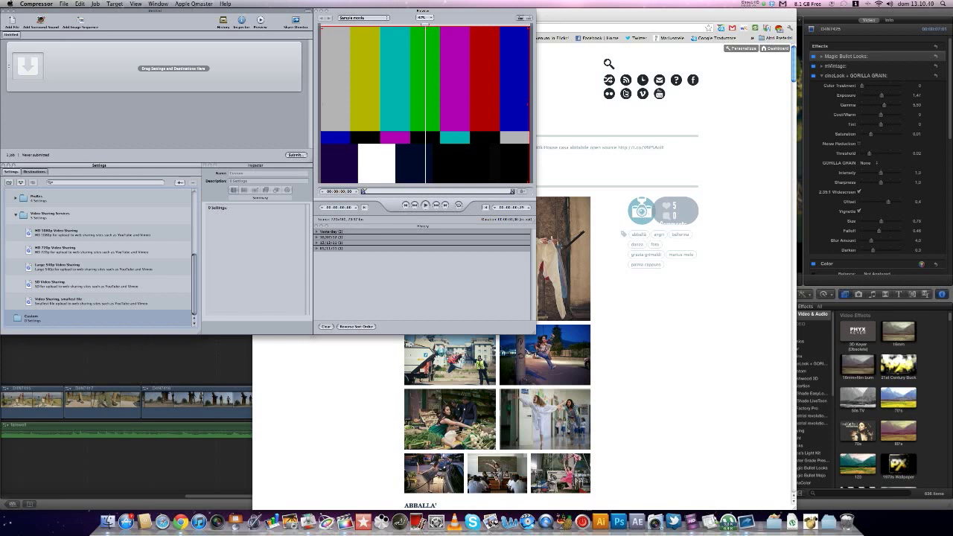
Duplicate the HD 1080p Video Sharing preset into a new custom preset
left_click(62, 232)
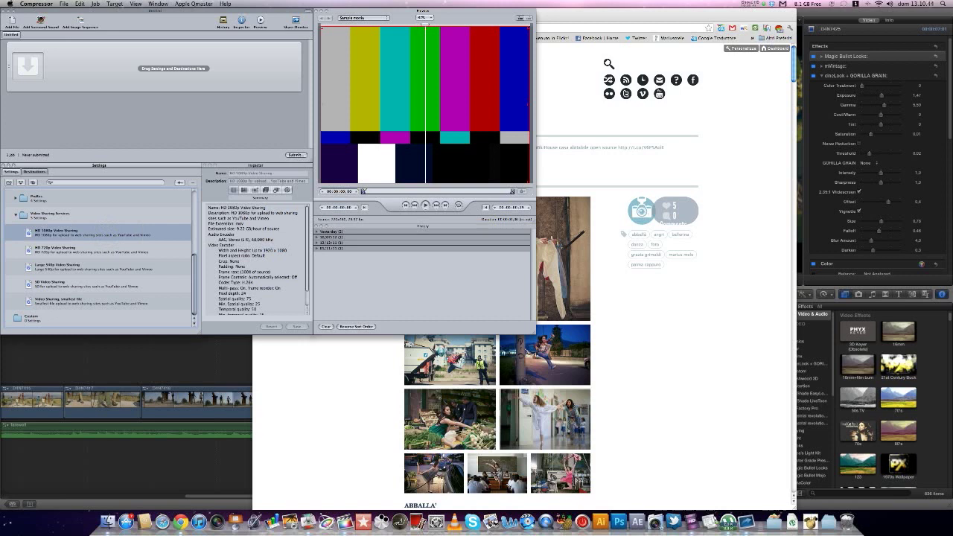
right_click(57, 233)
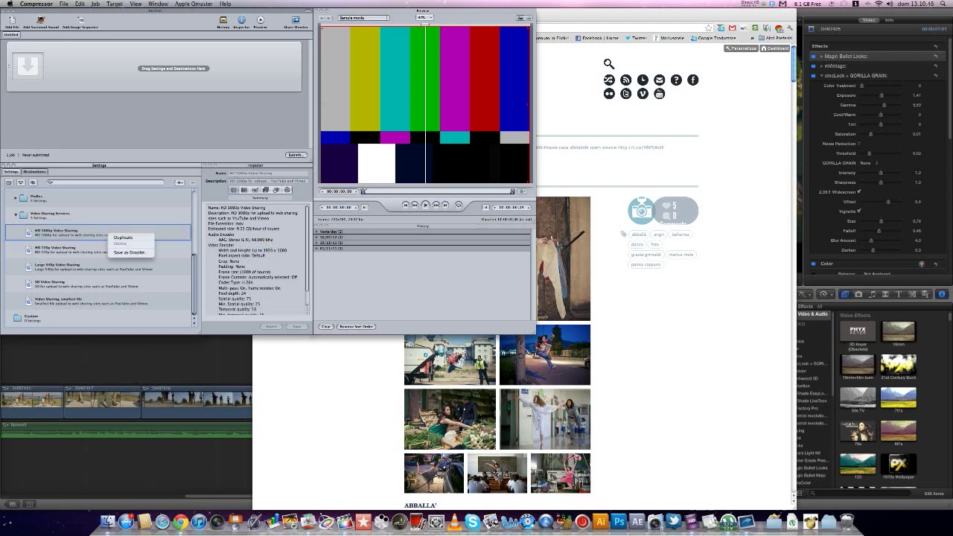
left_click(122, 237)
type("HD 1080p 2.35:1")
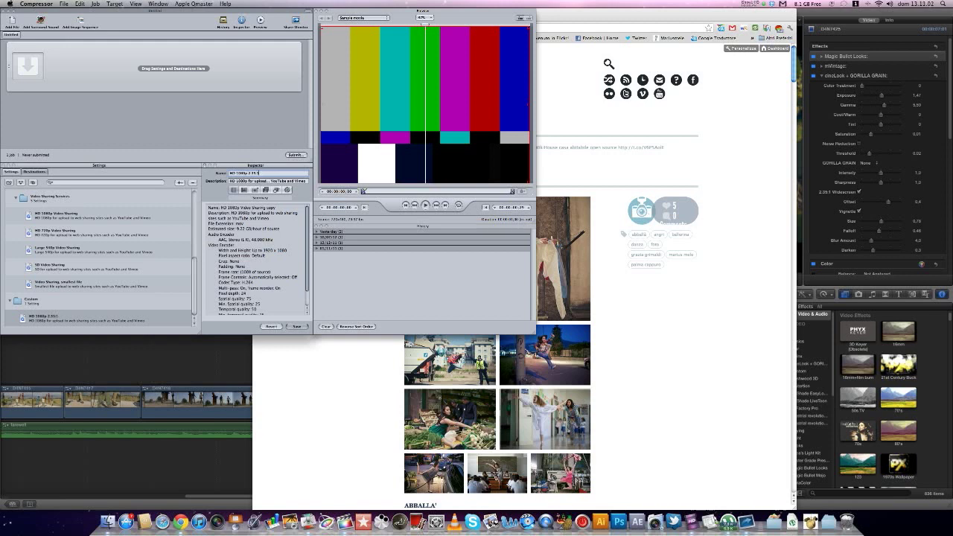
Show the custom preset's Geometry settings and its Frame size choices
left_click(277, 189)
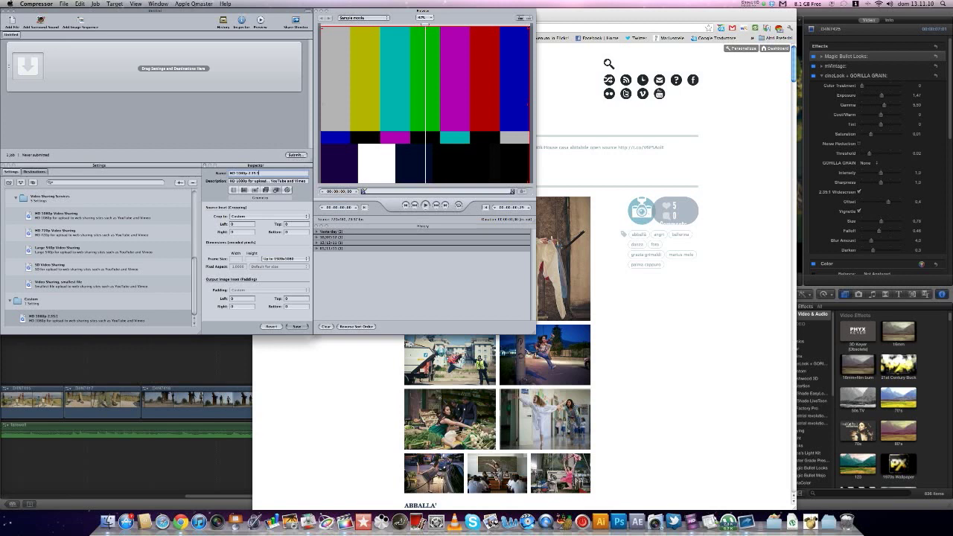
left_click(253, 216)
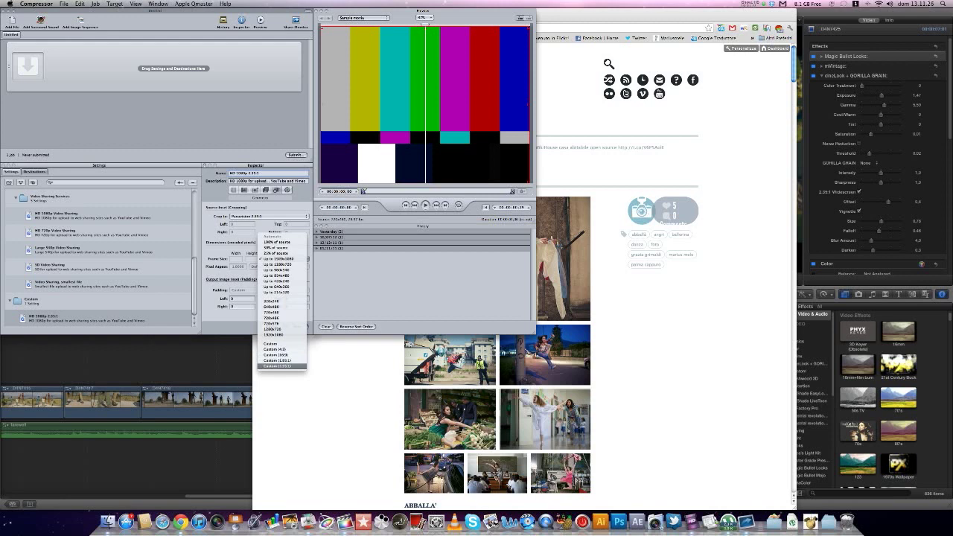
Set a custom 2.35:1 output frame size with letterbox padding and save the preset
left_click(281, 369)
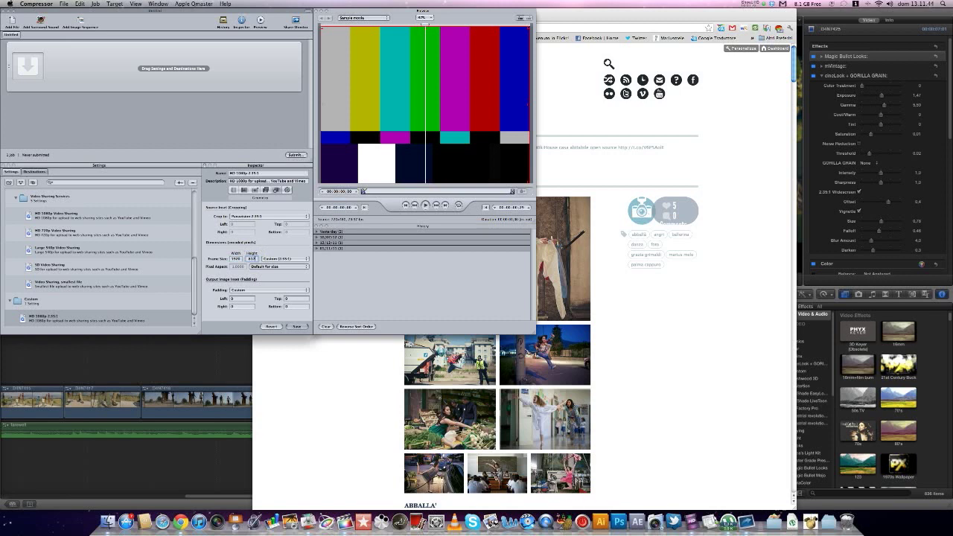
left_click(298, 326)
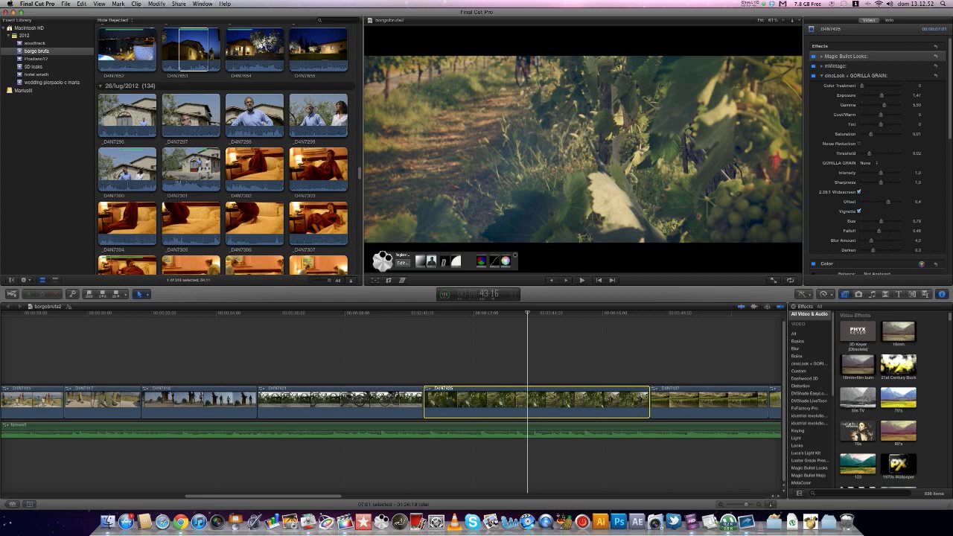
Export via Compressor Settings with the custom HD 1080p preset and proceed to naming the file
left_click(175, 6)
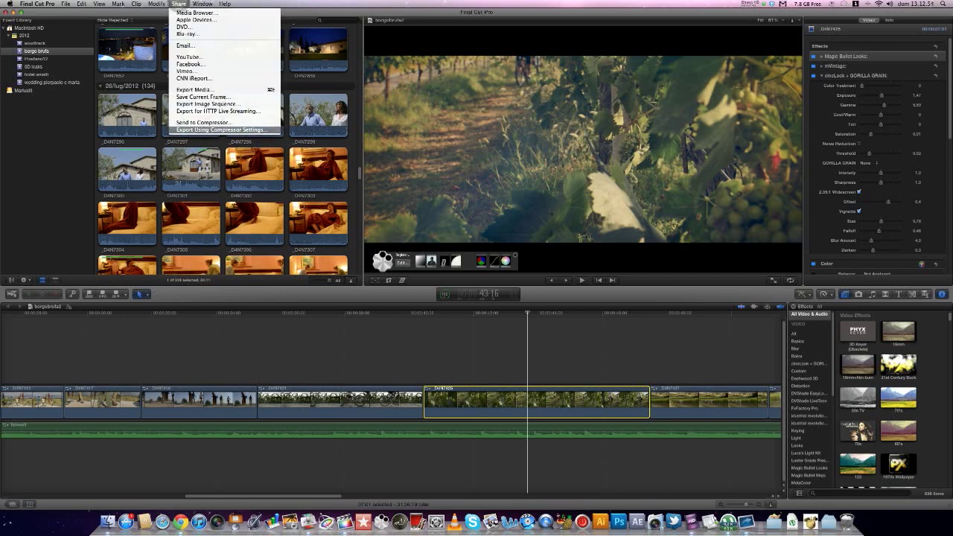
mouse_move(202, 122)
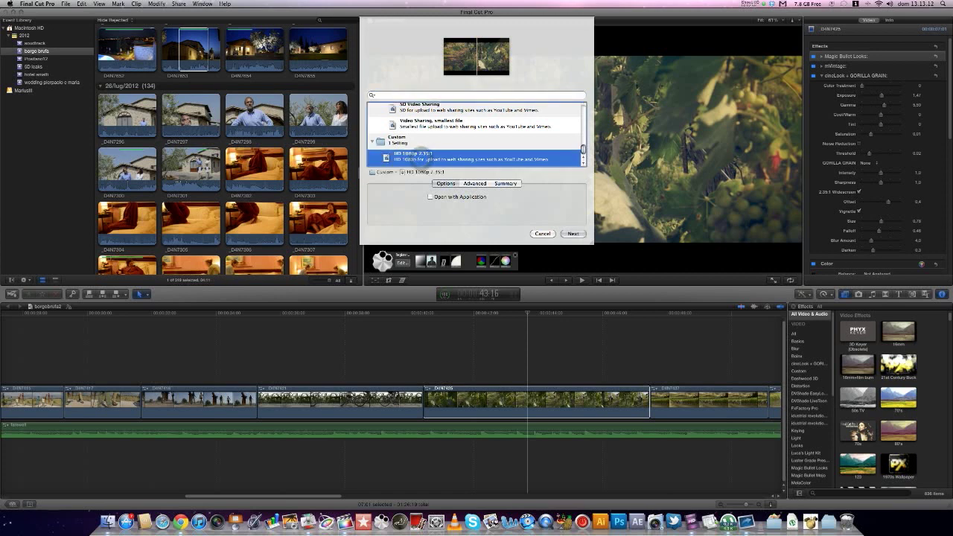
left_click(506, 183)
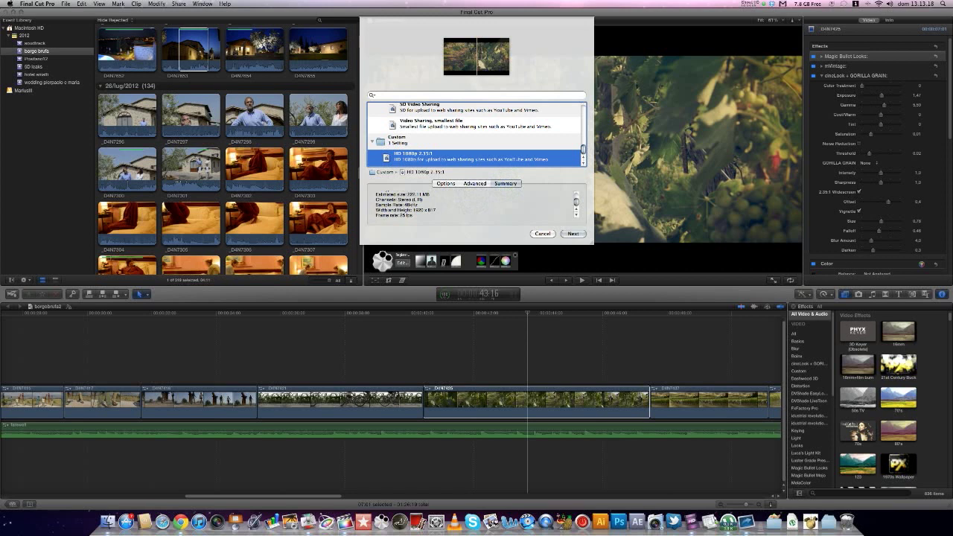
left_click(571, 232)
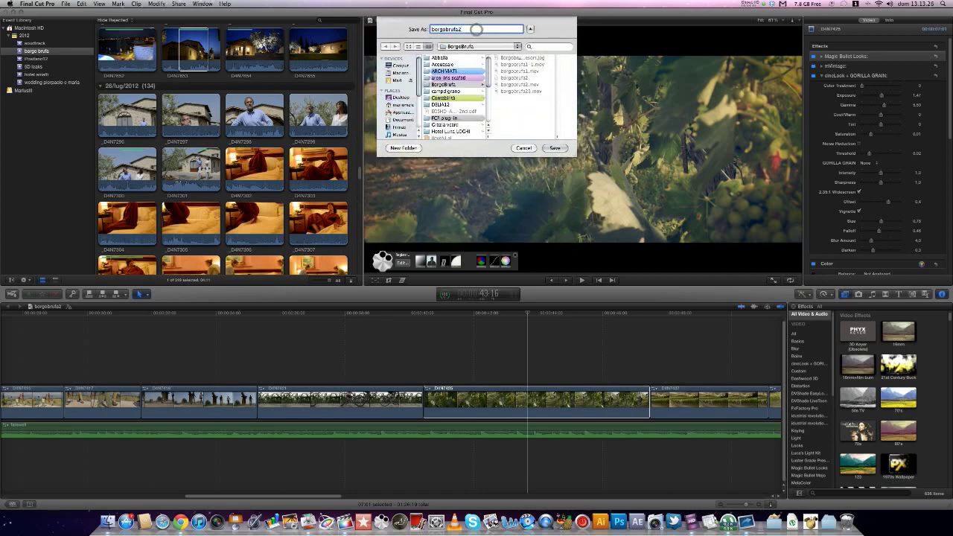
Save the exported movie with '3' added to its file name
type("3")
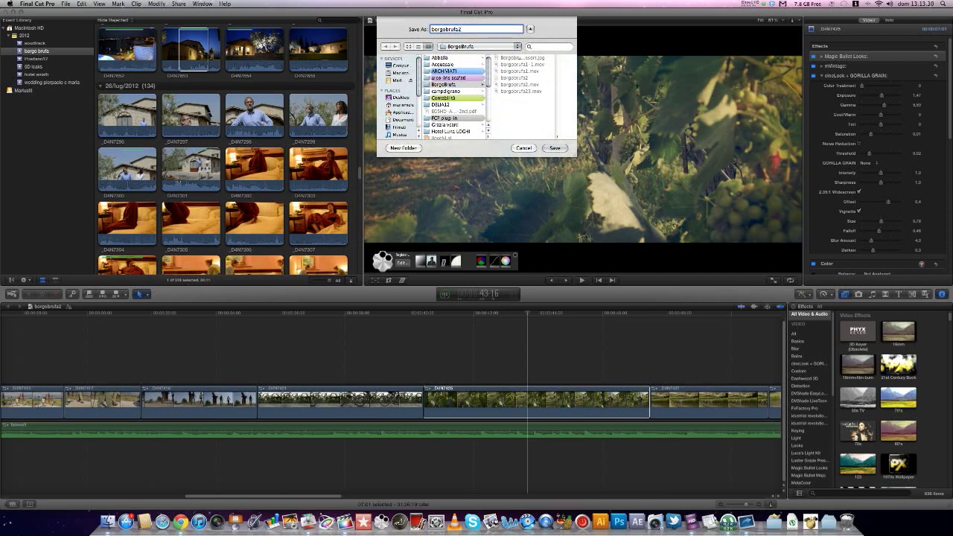
left_click(555, 148)
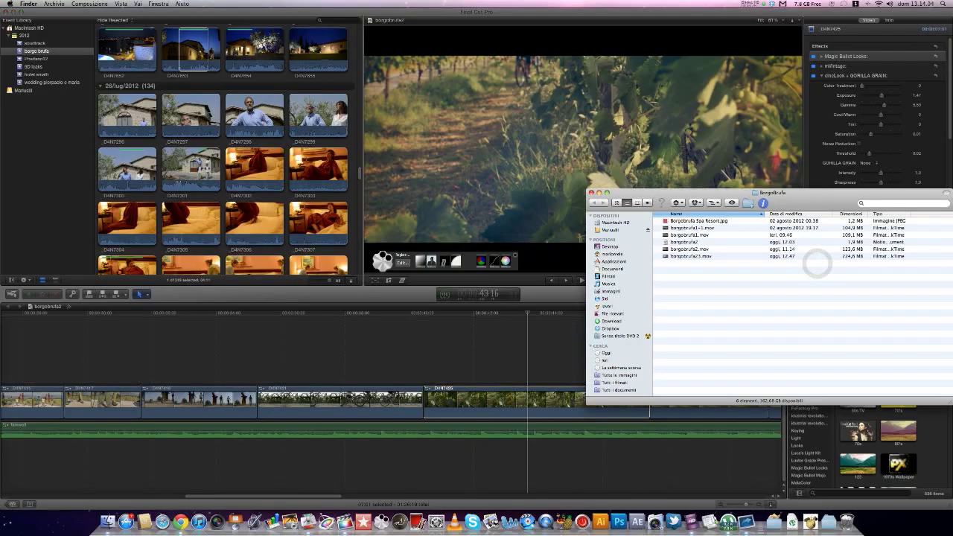
Open the exported letterboxed .mov in Finder and play it
left_click(692, 256)
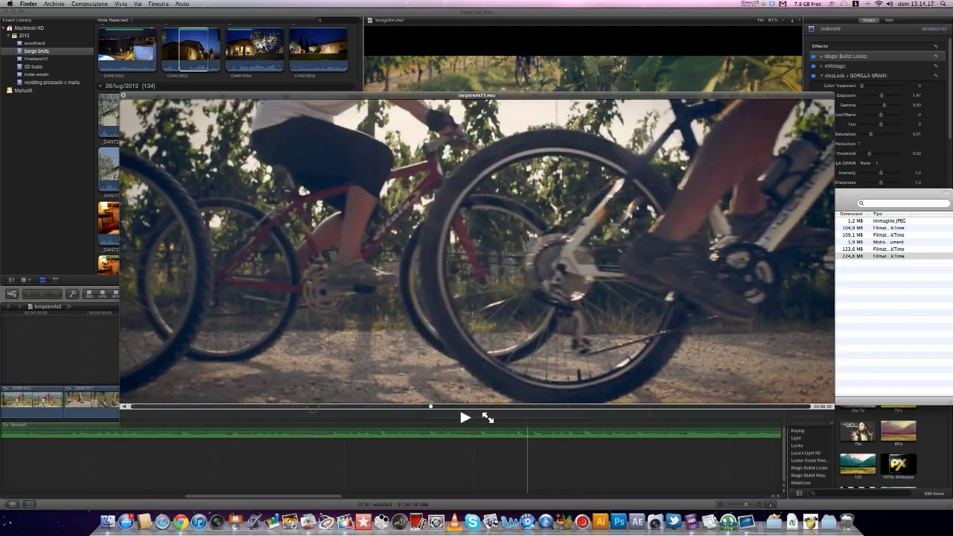
left_click(465, 417)
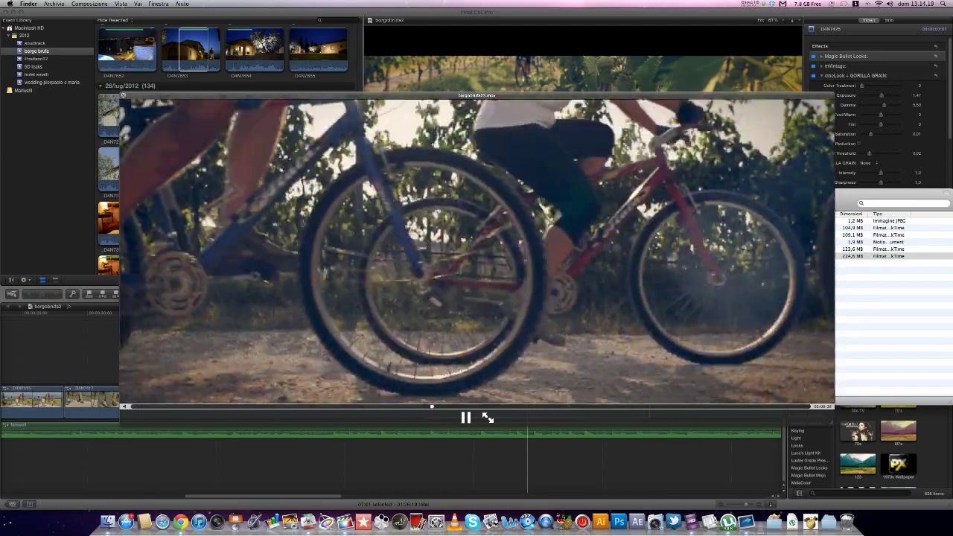